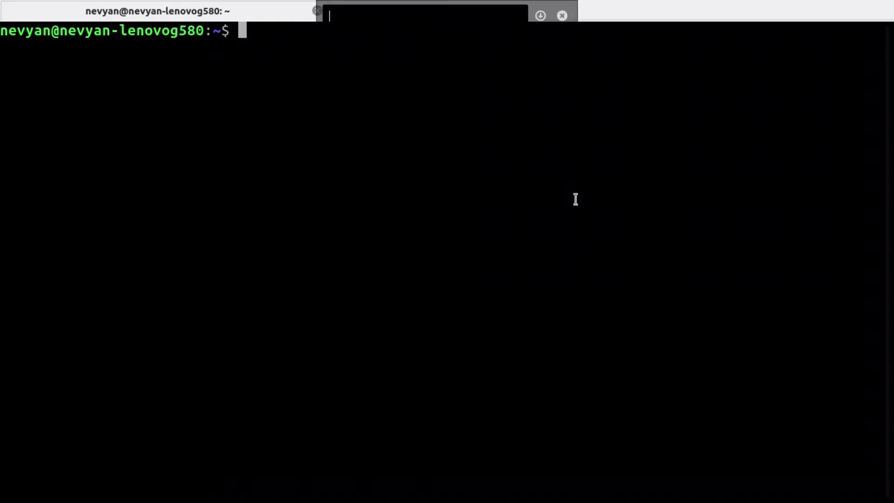
Step: Search 'drivers', open Software Sources and authenticate to reach the Additional Drivers tab
{"action": "type", "text": "drivers"}
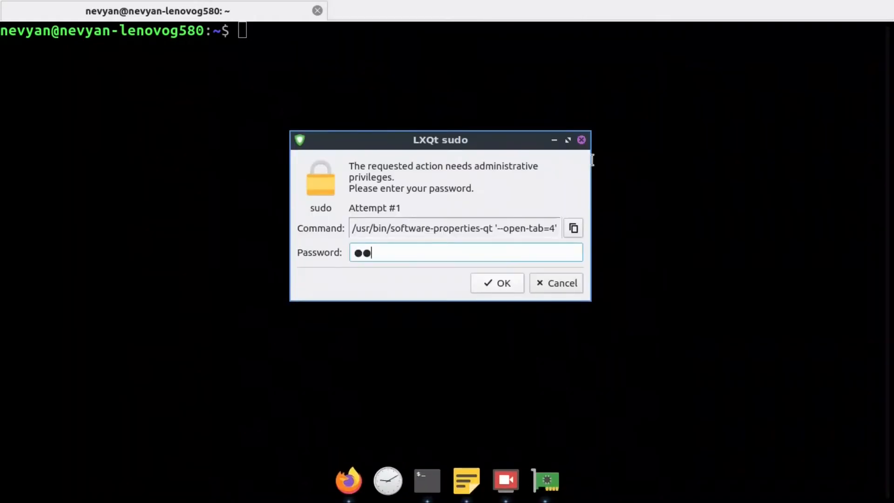
{"action": "left_click", "coordinate": [496, 282]}
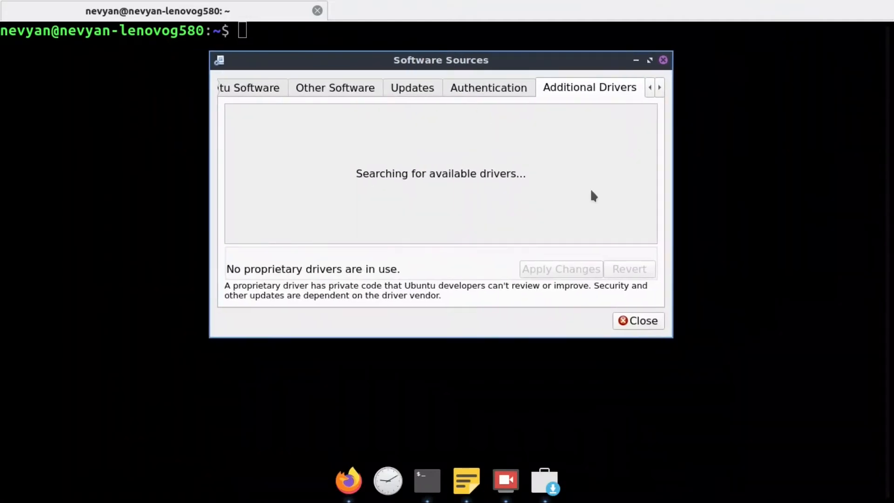
{"action": "mouse_move", "coordinate": [381, 176]}
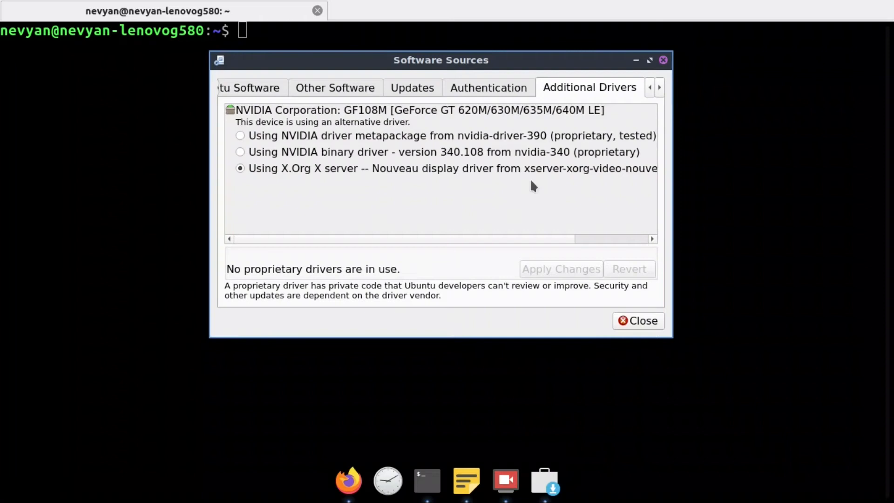
{"action": "mouse_move", "coordinate": [552, 178]}
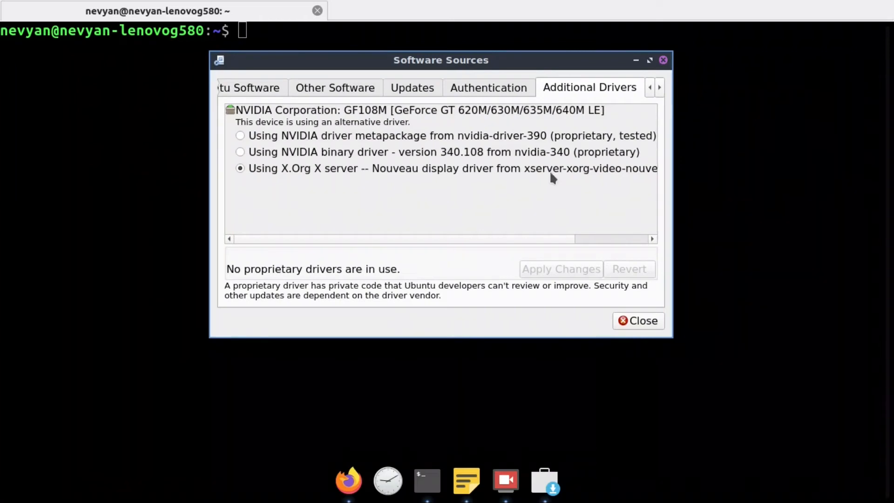
{"action": "mouse_move", "coordinate": [376, 178]}
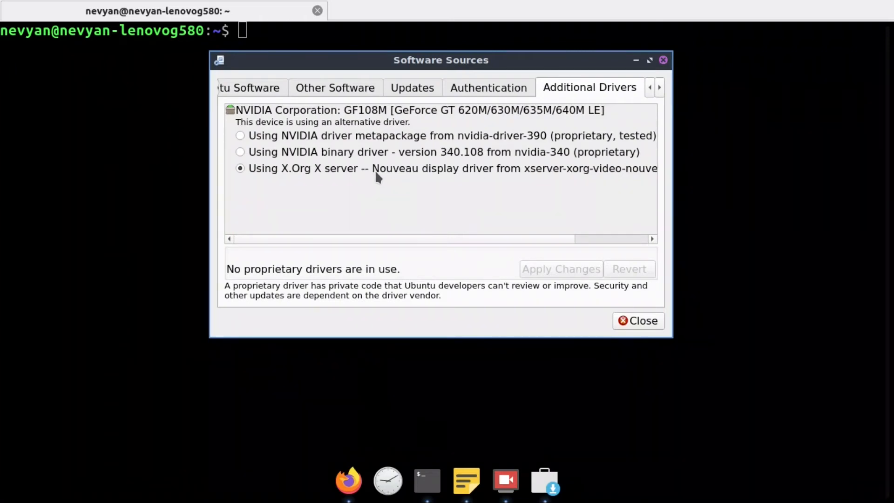
{"action": "mouse_move", "coordinate": [493, 178]}
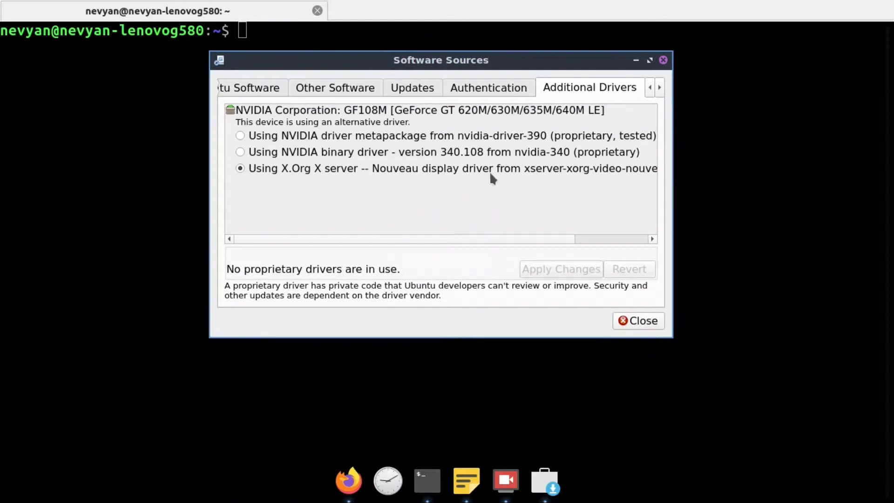
{"action": "mouse_move", "coordinate": [532, 176]}
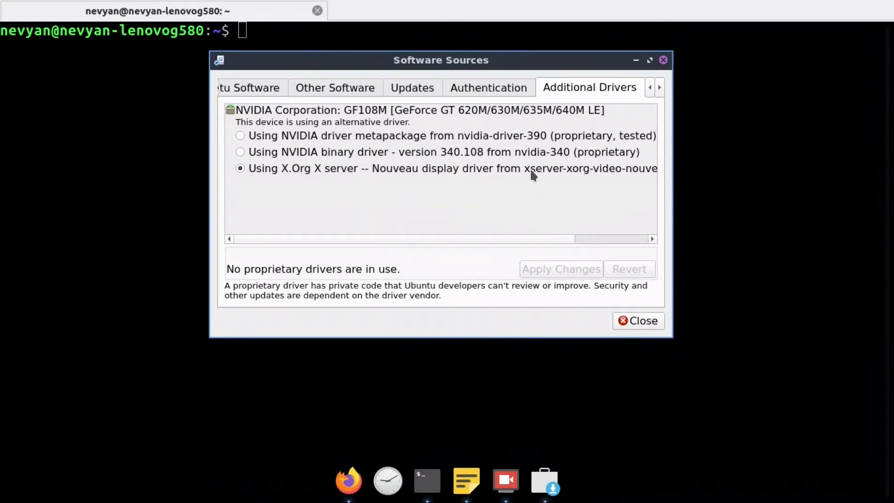
{"action": "mouse_move", "coordinate": [538, 254]}
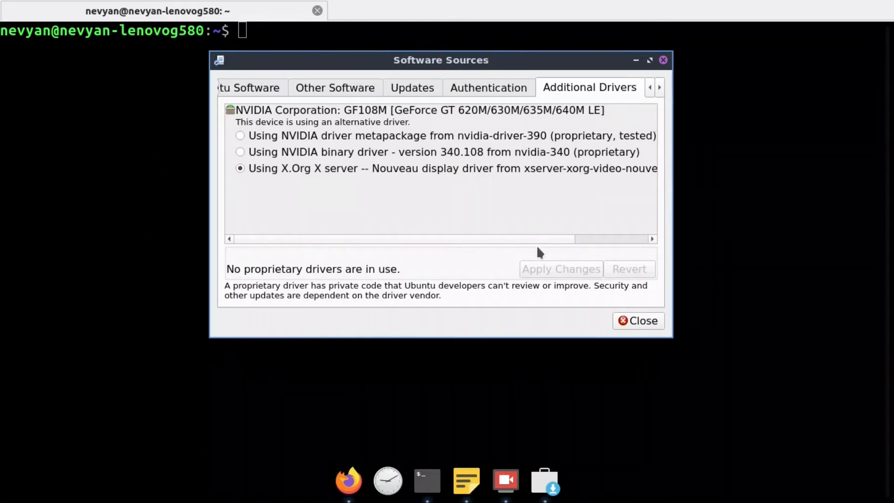
{"action": "mouse_move", "coordinate": [523, 229]}
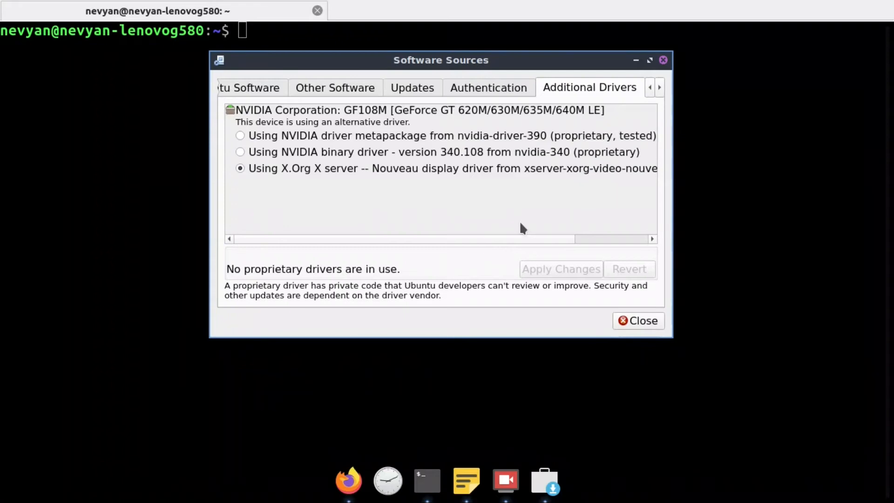
{"action": "mouse_move", "coordinate": [470, 148]}
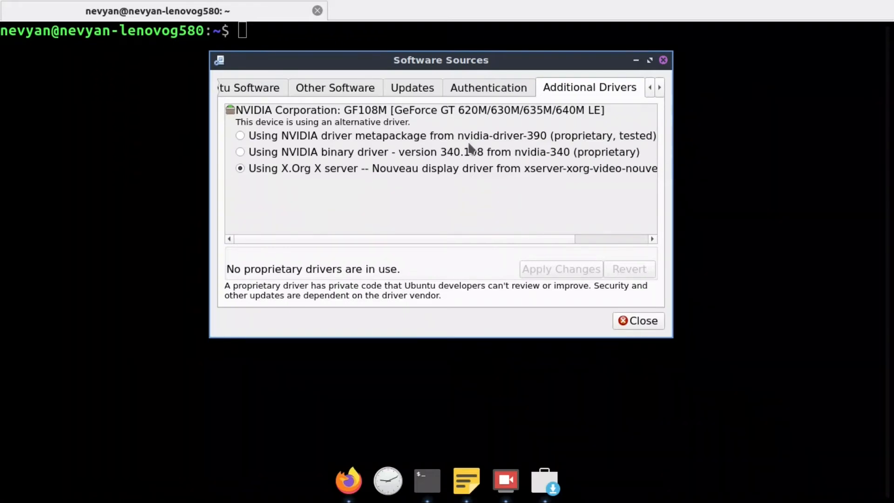
{"action": "mouse_move", "coordinate": [543, 143]}
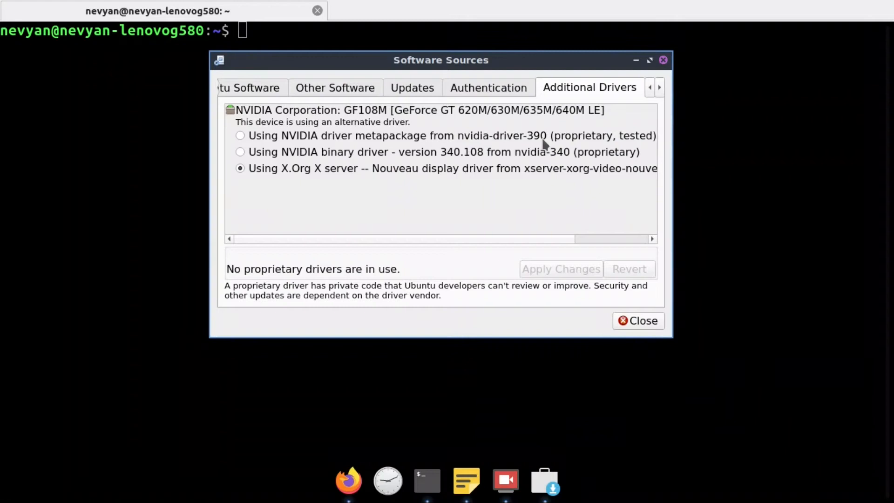
{"action": "mouse_move", "coordinate": [526, 133]}
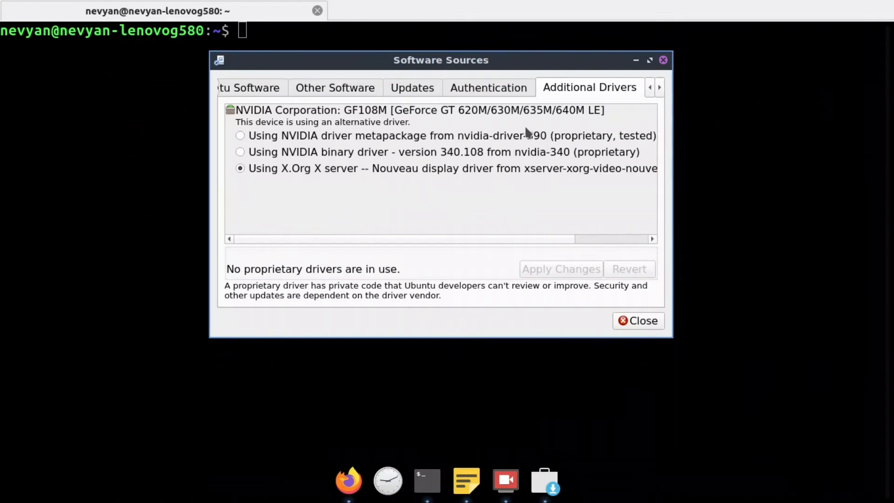
{"action": "mouse_move", "coordinate": [545, 144]}
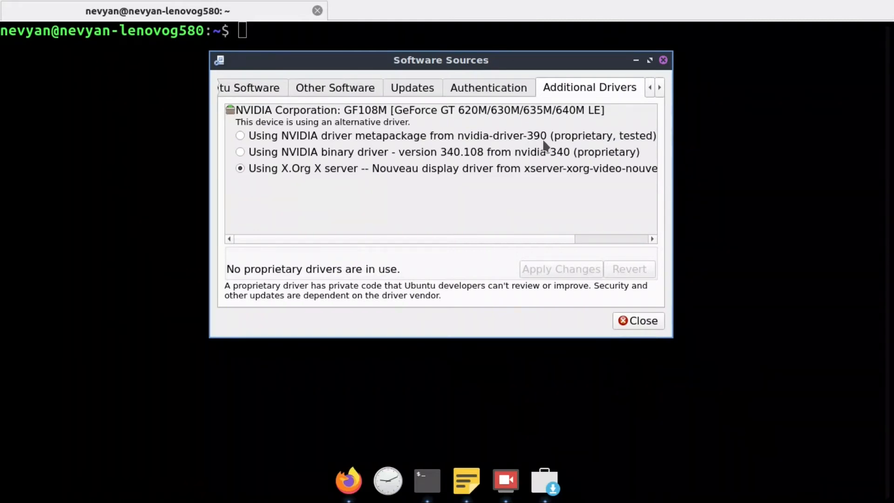
{"action": "mouse_move", "coordinate": [484, 148]}
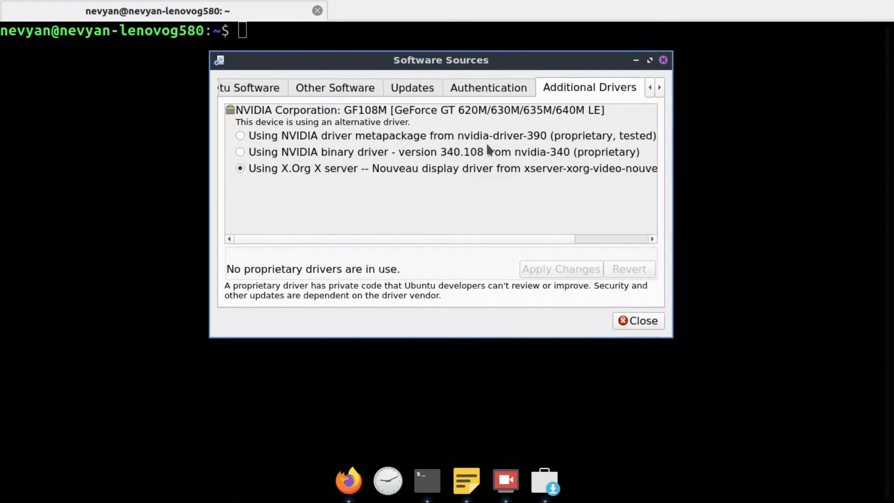
{"action": "mouse_move", "coordinate": [510, 61]}
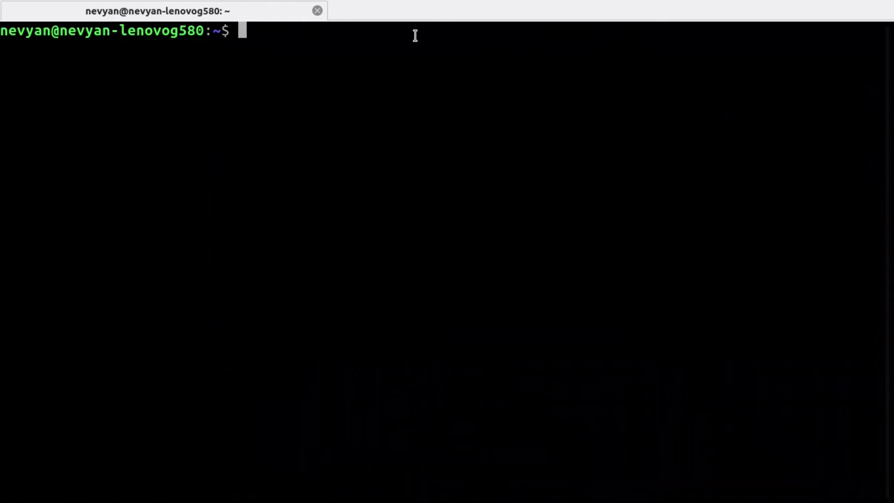
Step: Run uname -r, then tab-complete 'sudo apt install nvidia-driver-' to list driver packages
{"action": "type", "text": "uname -r"}
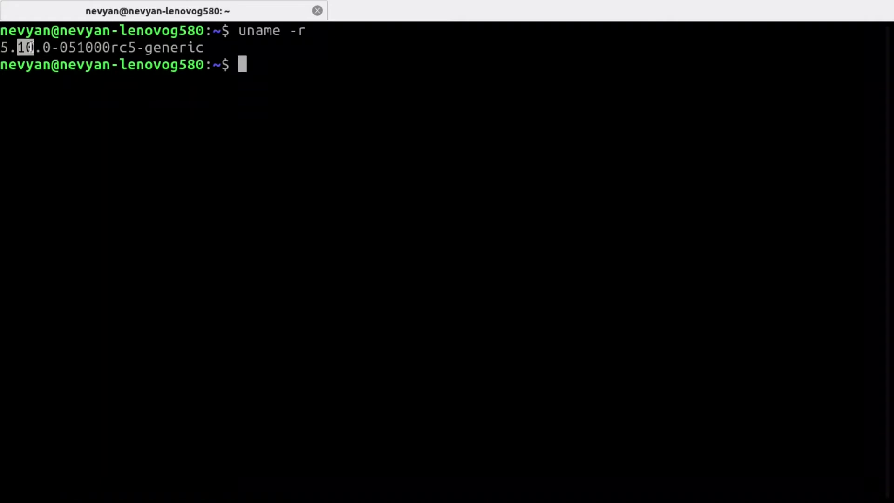
{"action": "mouse_move", "coordinate": [315, 116]}
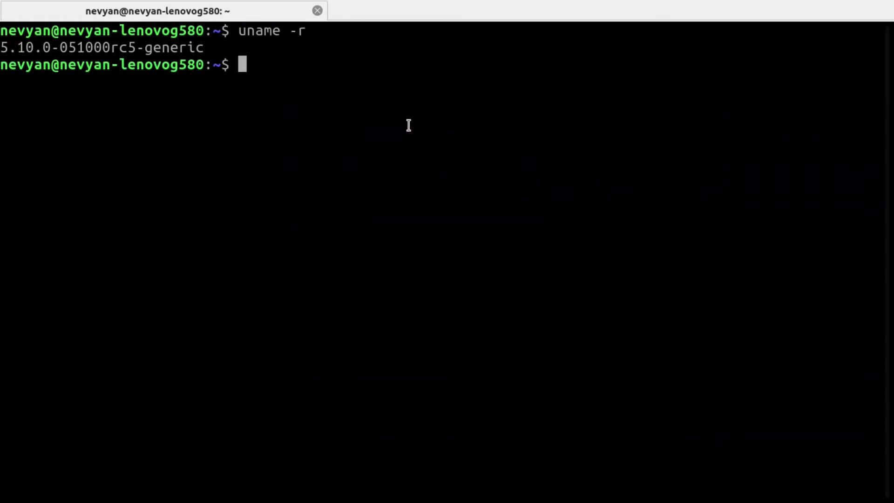
{"action": "type", "text": "sudo apt in"}
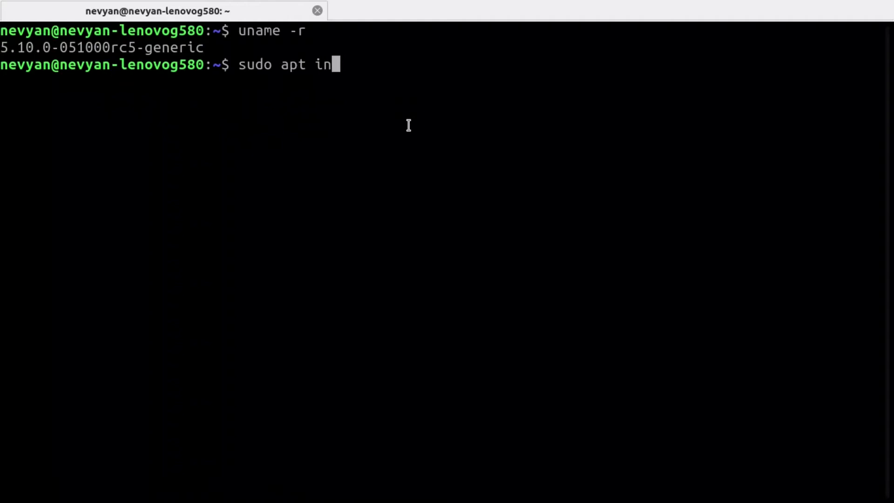
{"action": "type", "text": "stall install nvi"}
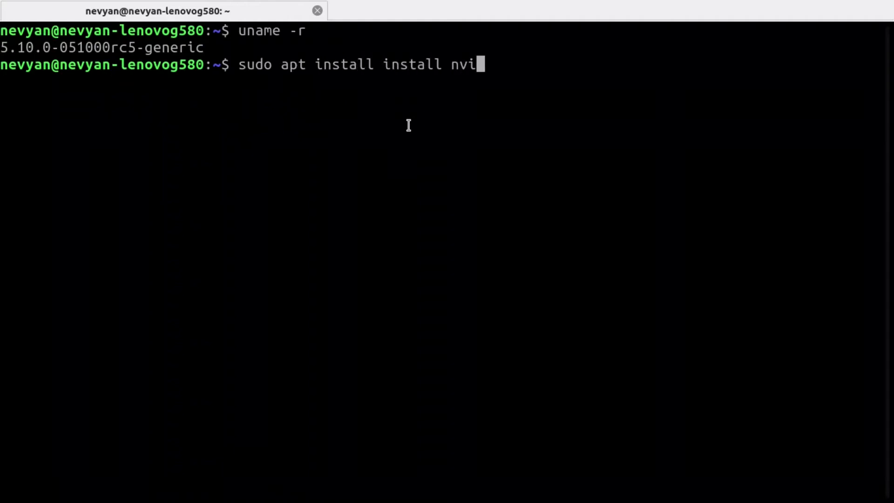
{"action": "key", "text": "Tab"}
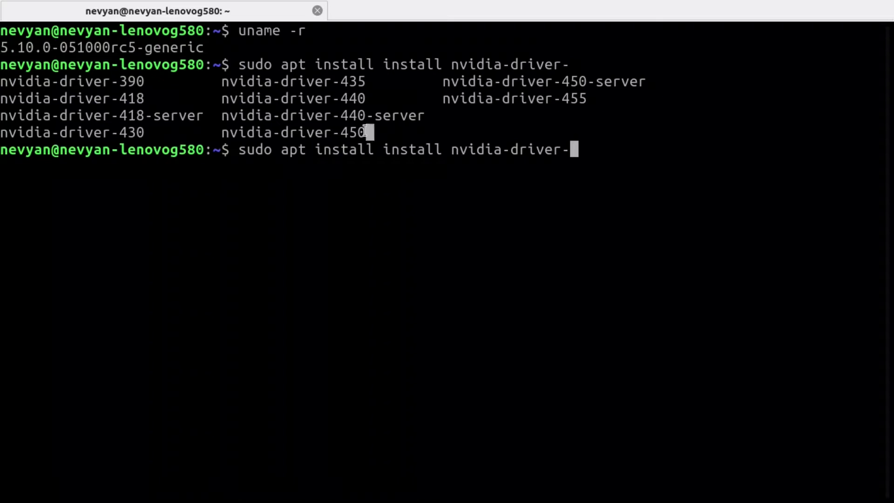
{"action": "left_click_drag", "start_coordinate": [6, 81], "coordinate": [374, 132]}
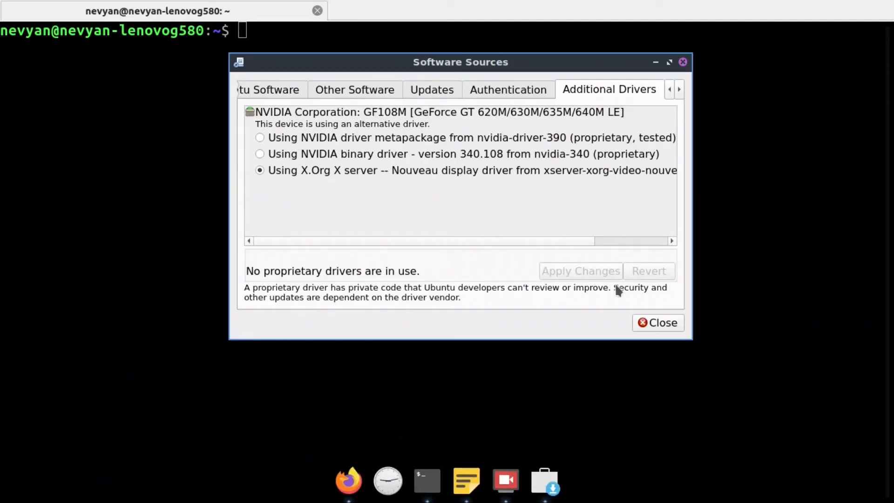
{"action": "mouse_move", "coordinate": [612, 331]}
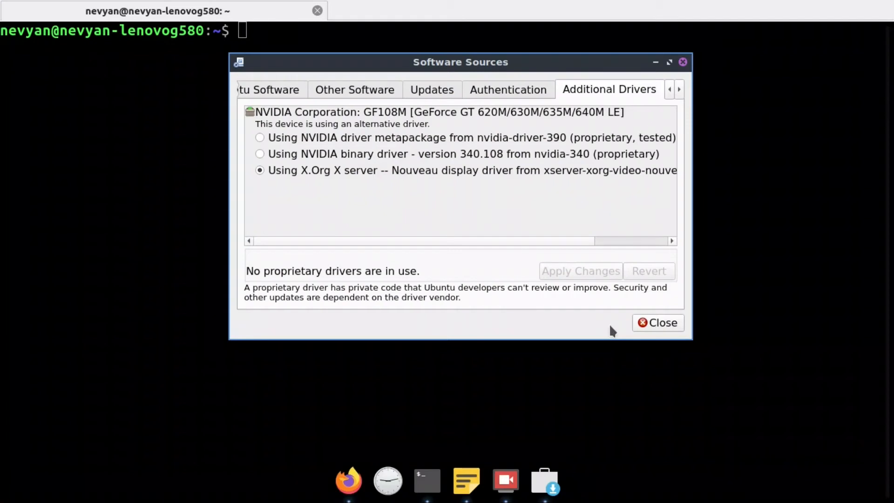
{"action": "mouse_move", "coordinate": [589, 274]}
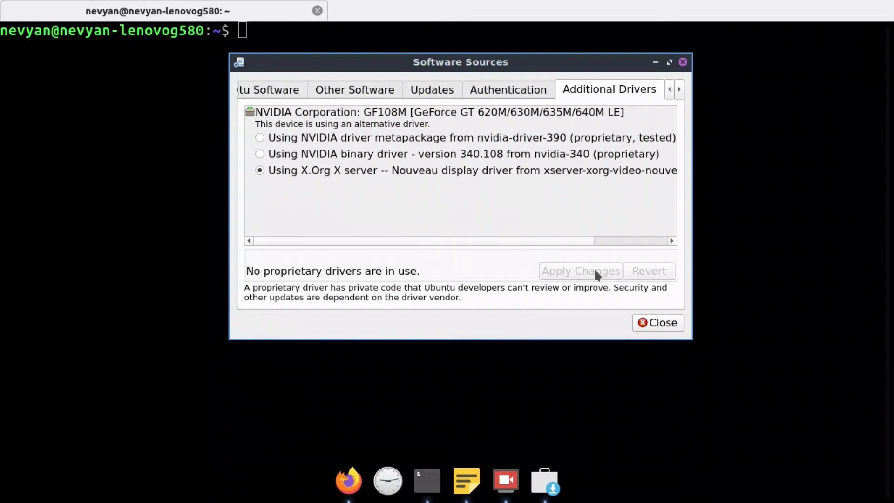
{"action": "mouse_move", "coordinate": [737, 180]}
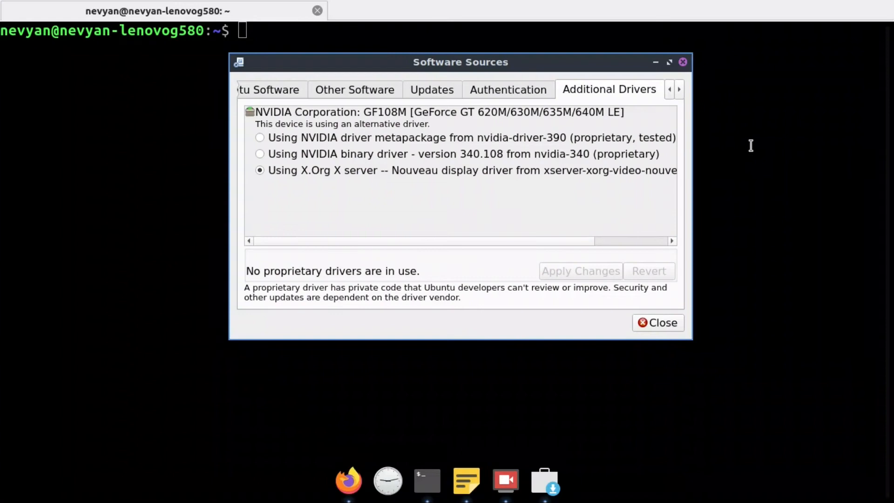
{"action": "mouse_move", "coordinate": [755, 142]}
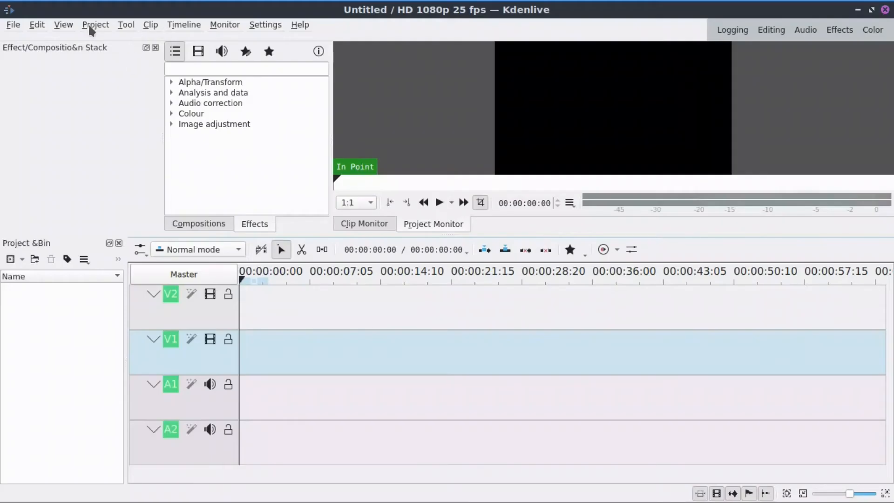
Step: Browse Kdenlive's MP4 and GPU render presets, settle on VAAPI Intel H264, and close
{"action": "left_click", "coordinate": [95, 25]}
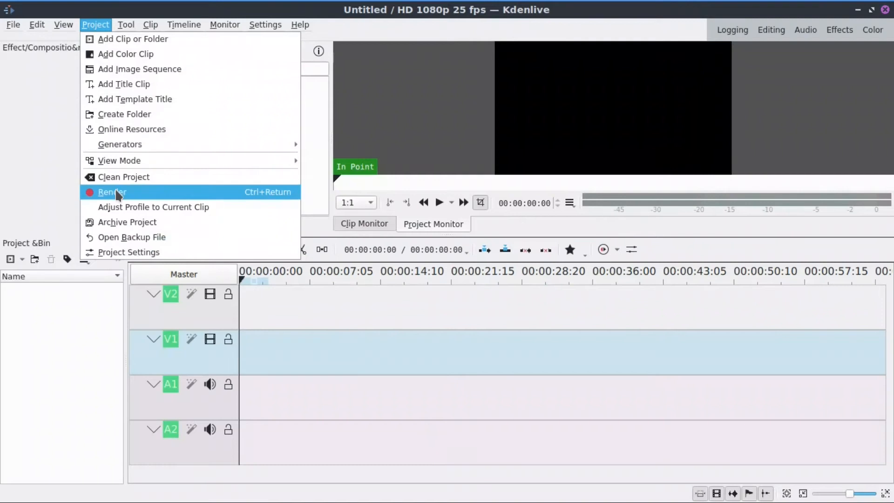
{"action": "left_click", "coordinate": [112, 192]}
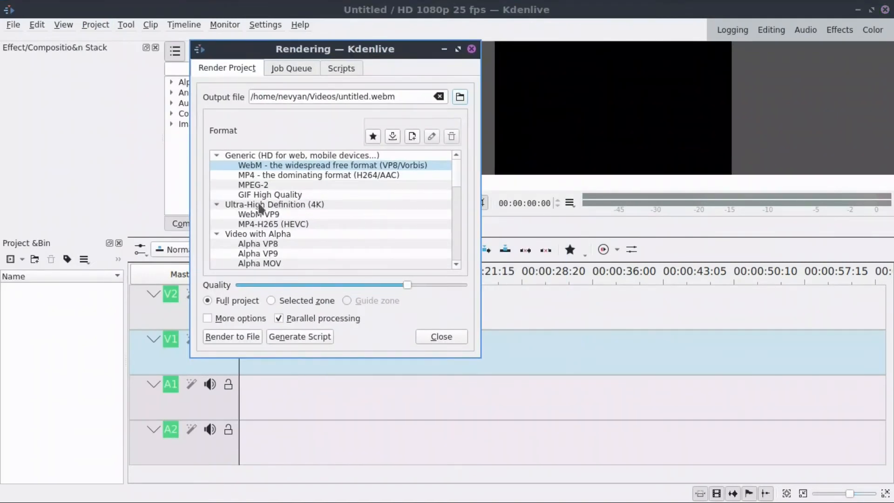
{"action": "left_click", "coordinate": [318, 175]}
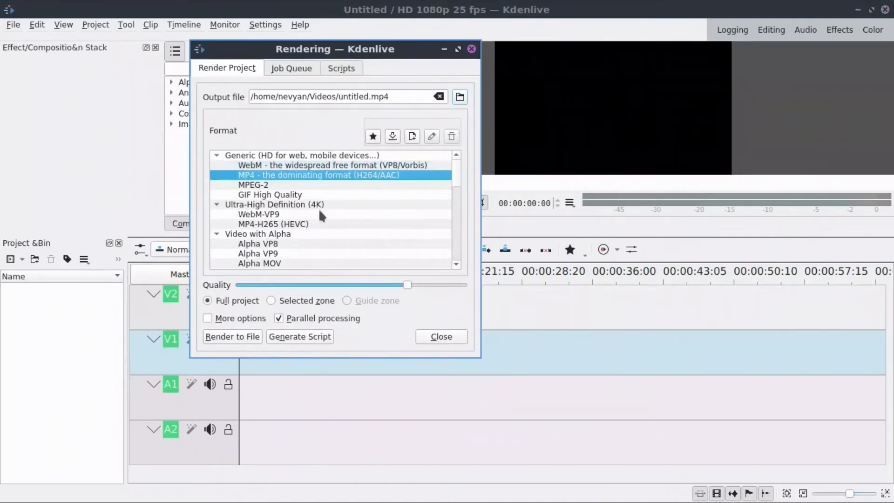
{"action": "left_click", "coordinate": [273, 223]}
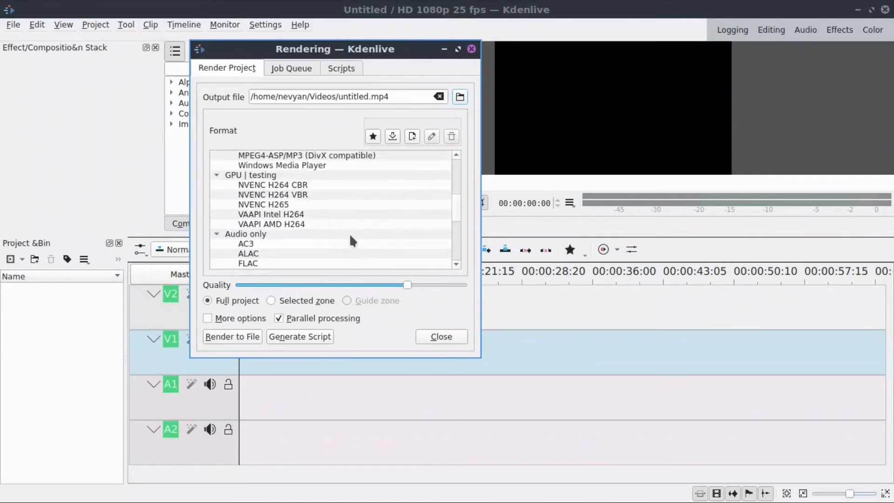
{"action": "mouse_move", "coordinate": [239, 227]}
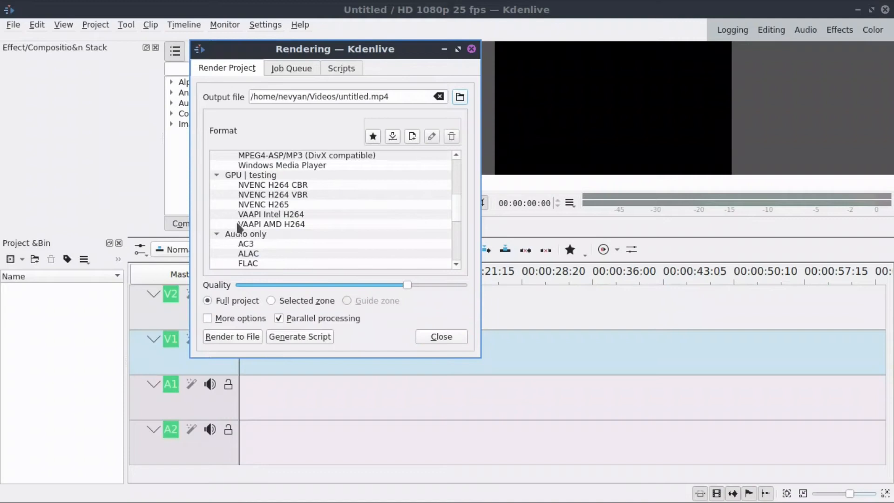
{"action": "mouse_move", "coordinate": [288, 205]}
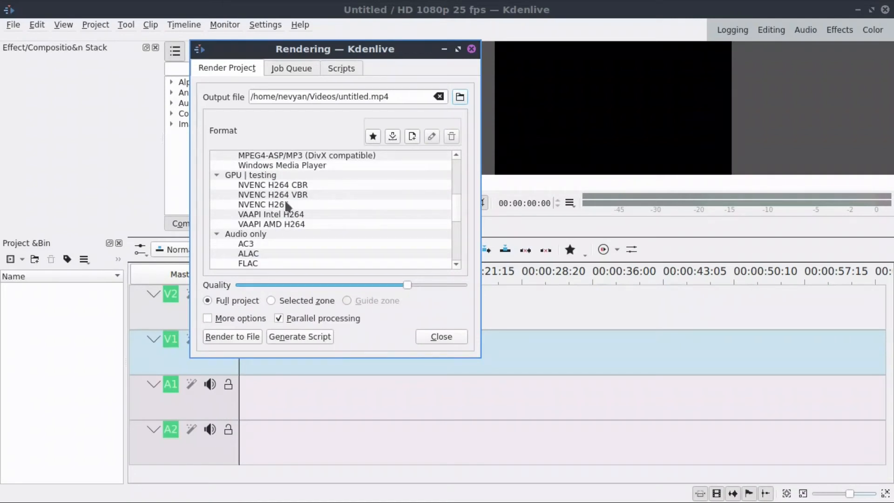
{"action": "left_click", "coordinate": [270, 213]}
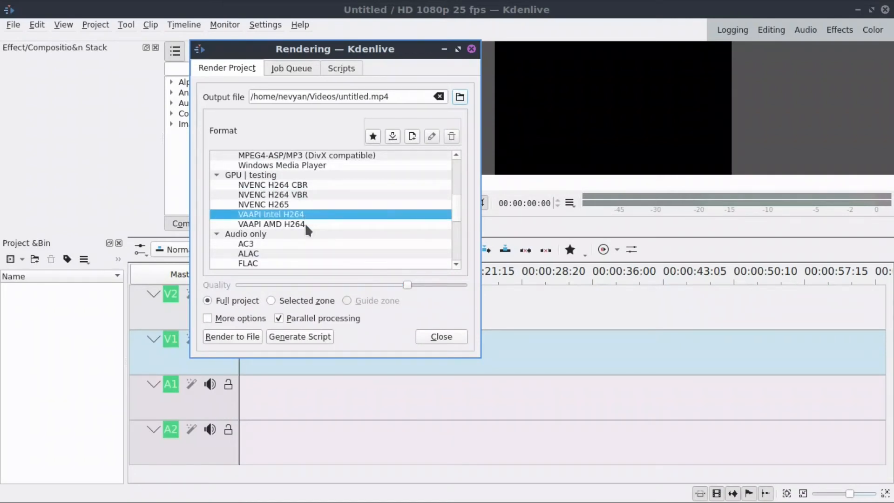
{"action": "left_click", "coordinate": [272, 224]}
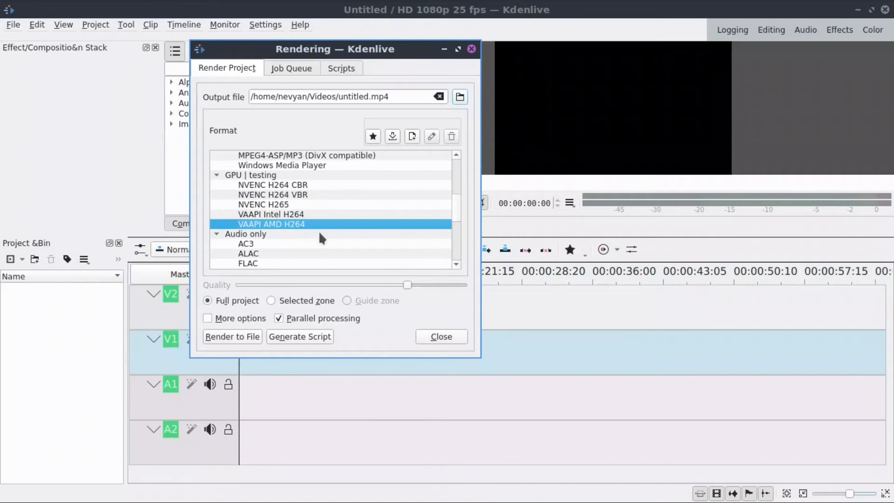
{"action": "left_click_drag", "start_coordinate": [335, 49], "coordinate": [419, 59]}
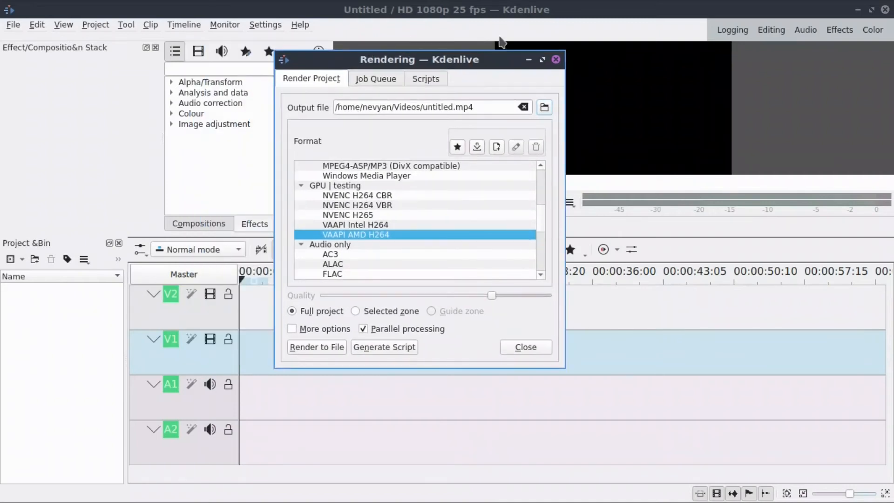
{"action": "left_click", "coordinate": [355, 225]}
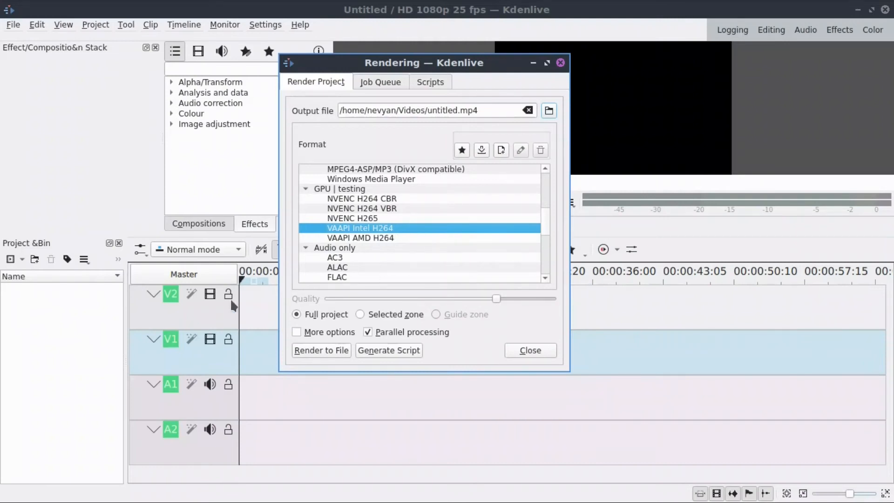
{"action": "mouse_move", "coordinate": [245, 337]}
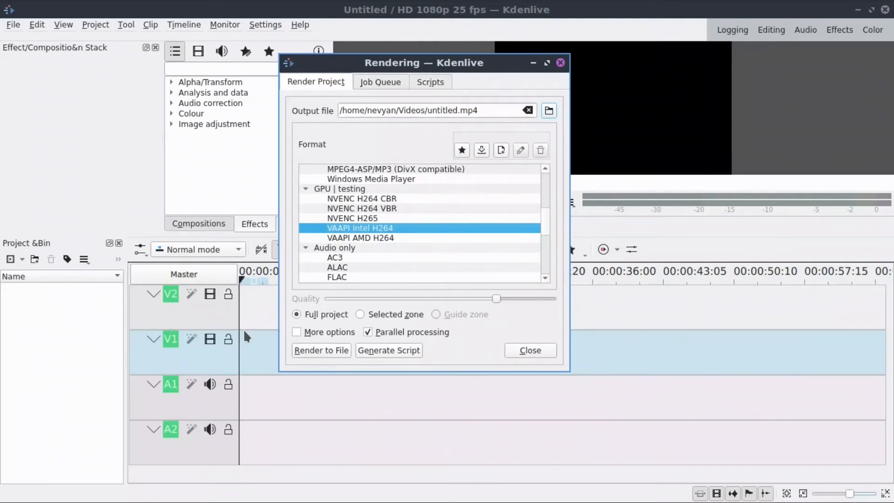
{"action": "mouse_move", "coordinate": [539, 45]}
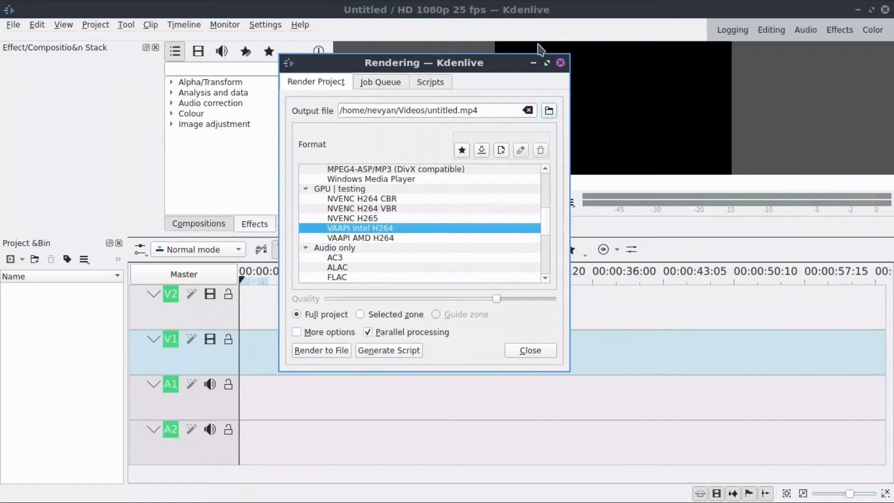
{"action": "mouse_move", "coordinate": [567, 361]}
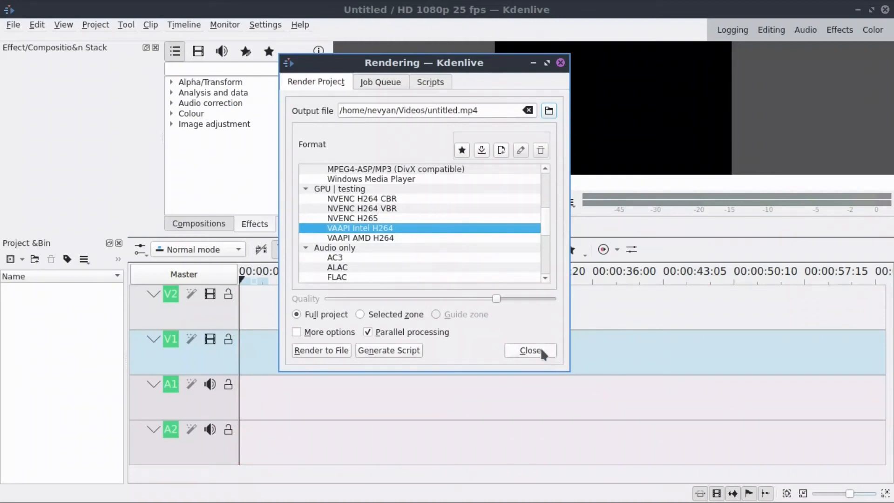
{"action": "left_click", "coordinate": [529, 351]}
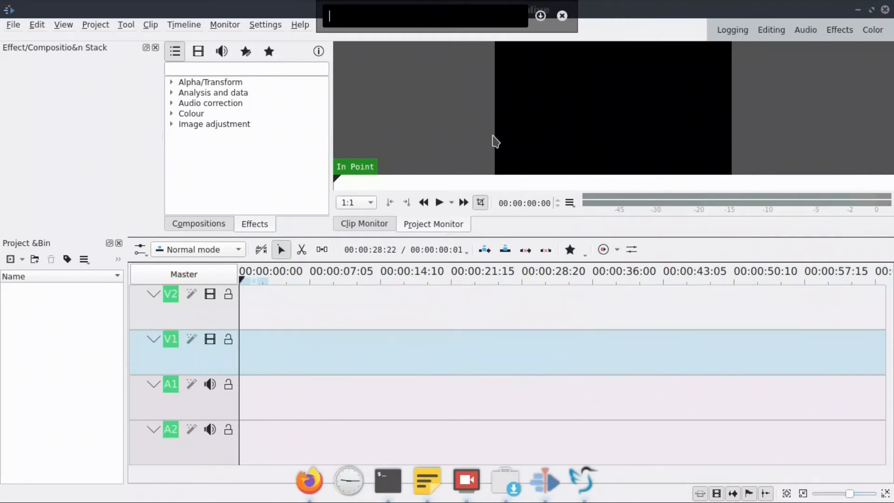
Step: Type 'shotcut' in KRunner to launch the Shotcut editor
{"action": "type", "text": "s"}
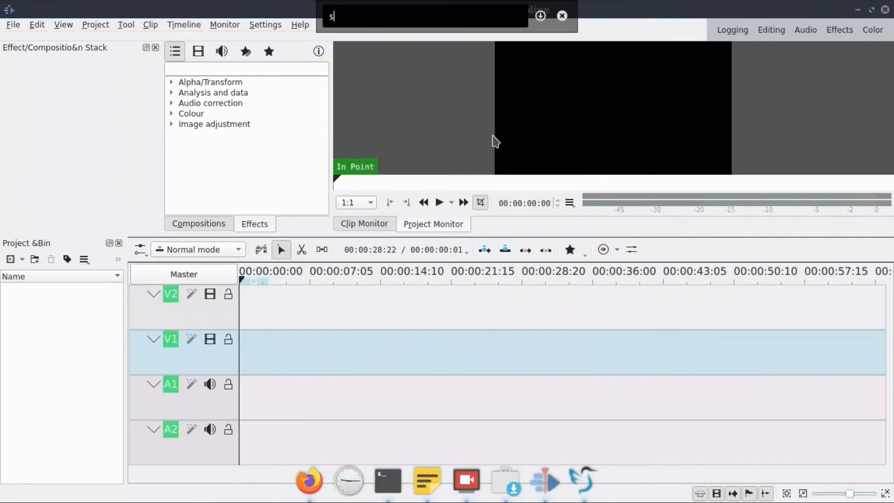
{"action": "type", "text": "hotcu"}
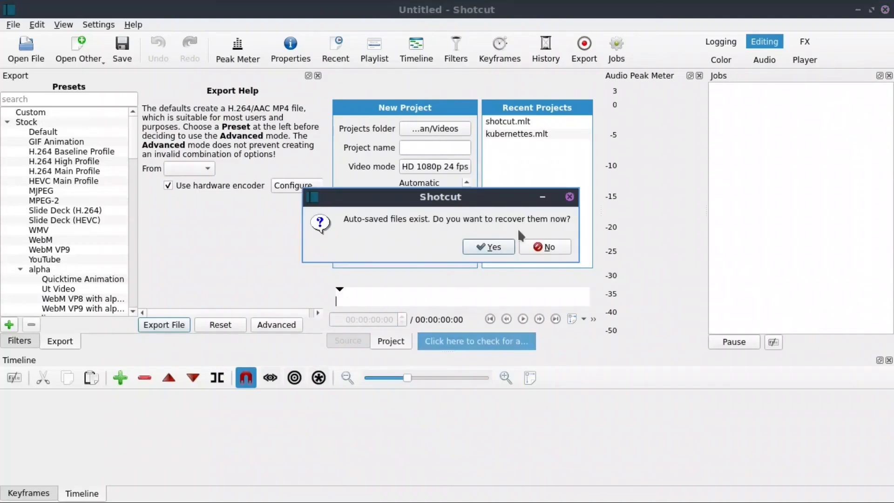
Step: Decline auto-save recovery and open the hardware encoder configuration showing h264_vaapi checked
{"action": "left_click", "coordinate": [543, 246]}
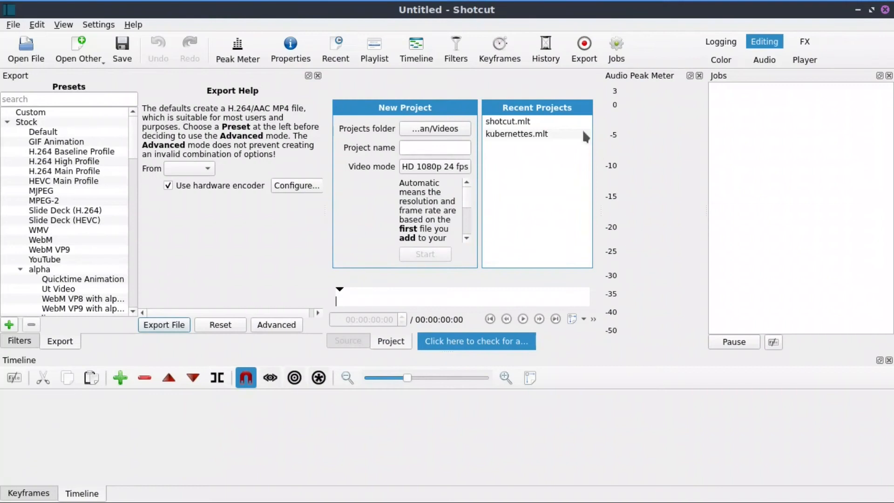
{"action": "mouse_move", "coordinate": [331, 100]}
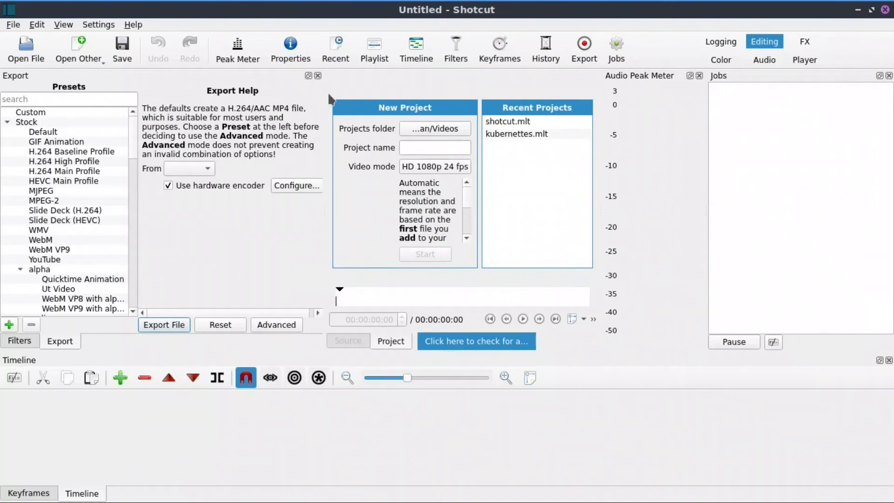
{"action": "mouse_move", "coordinate": [283, 100]}
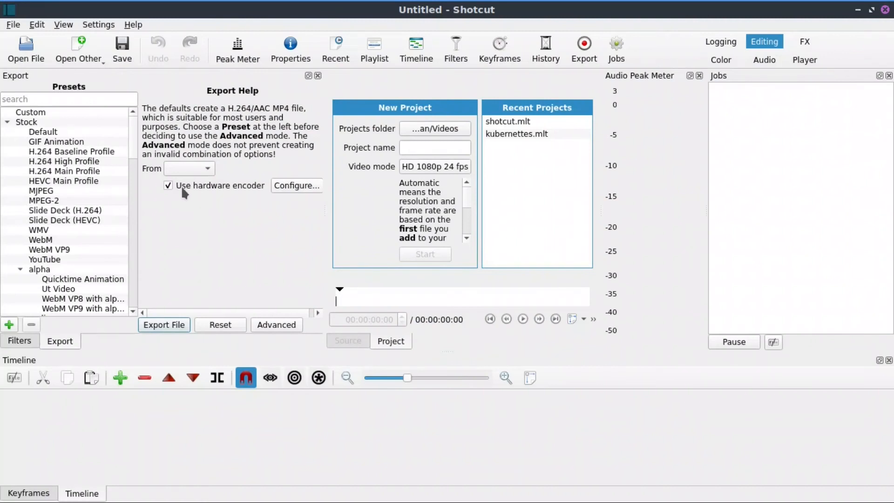
{"action": "left_click", "coordinate": [296, 186]}
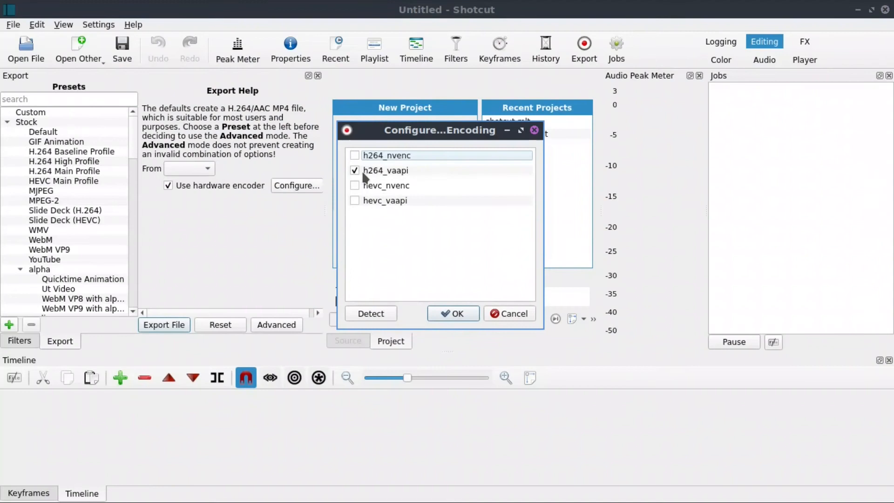
{"action": "left_click", "coordinate": [454, 314]}
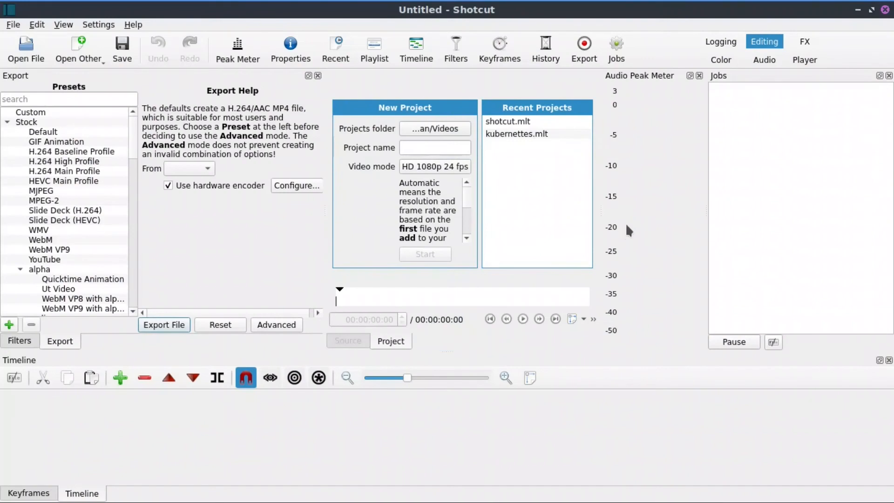
{"action": "mouse_move", "coordinate": [649, 298]}
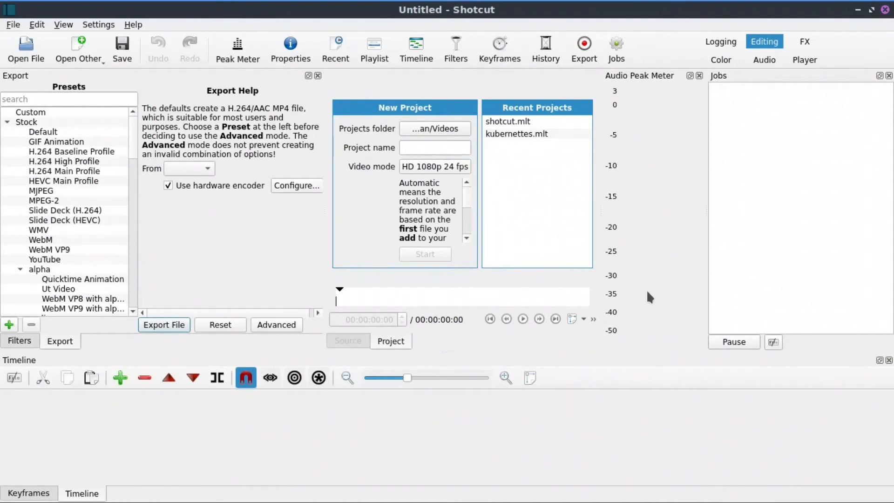
{"action": "mouse_move", "coordinate": [659, 240]}
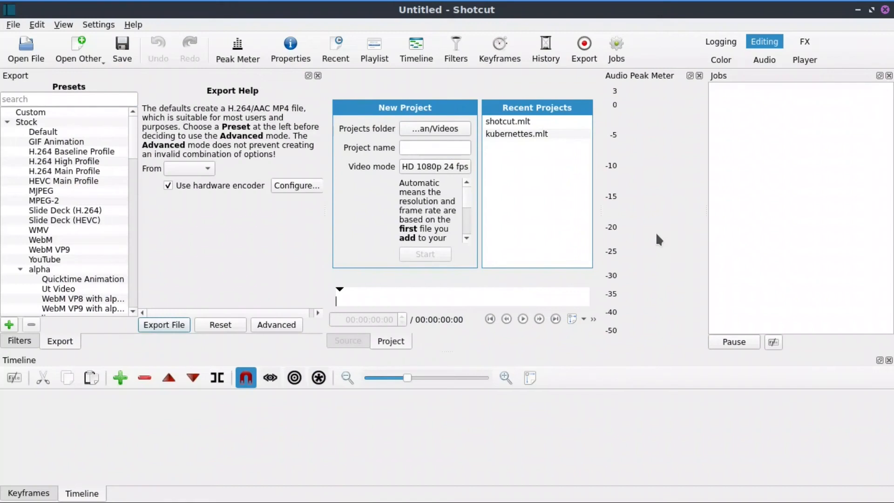
{"action": "mouse_move", "coordinate": [633, 213]}
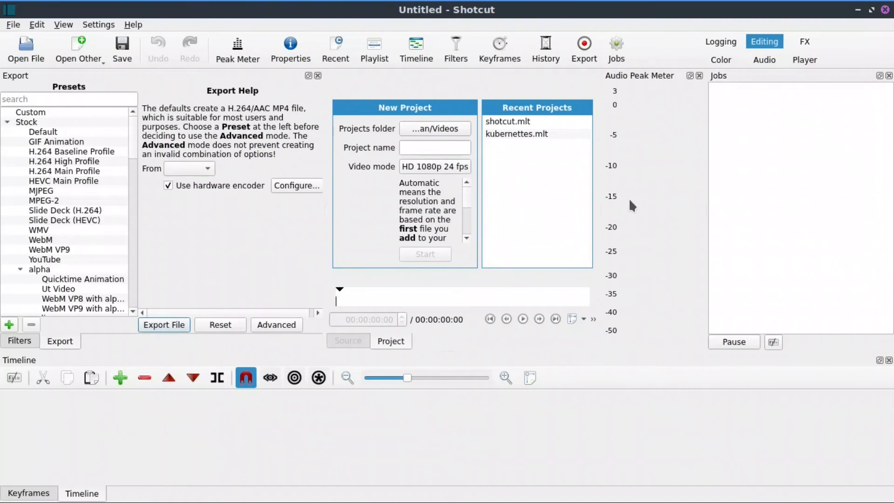
{"action": "mouse_move", "coordinate": [634, 206]}
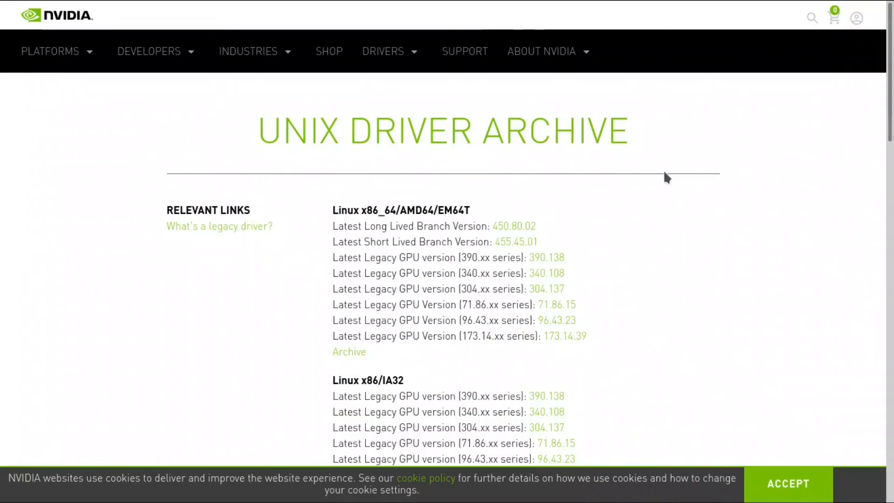
Step: Open NVIDIA's Unix Driver Archive listing Linux drivers such as 450.80.02 and 455.45.01
{"action": "left_click", "coordinate": [50, 51]}
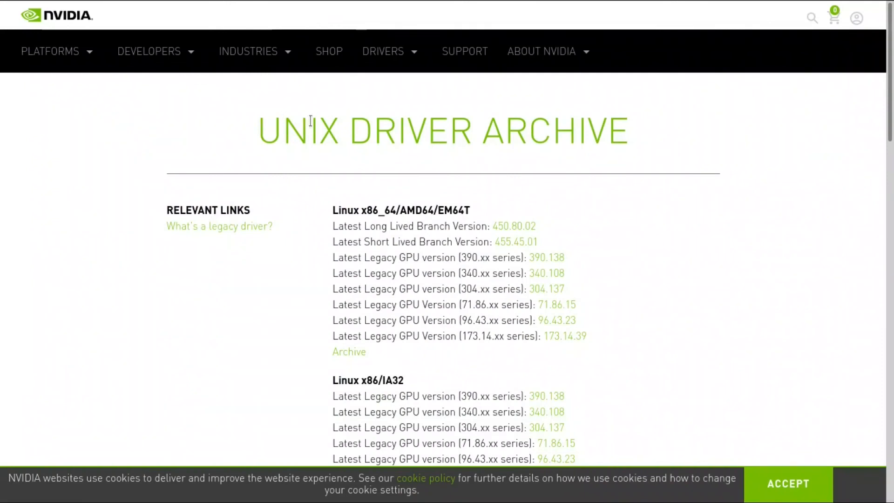
{"action": "mouse_move", "coordinate": [452, 244]}
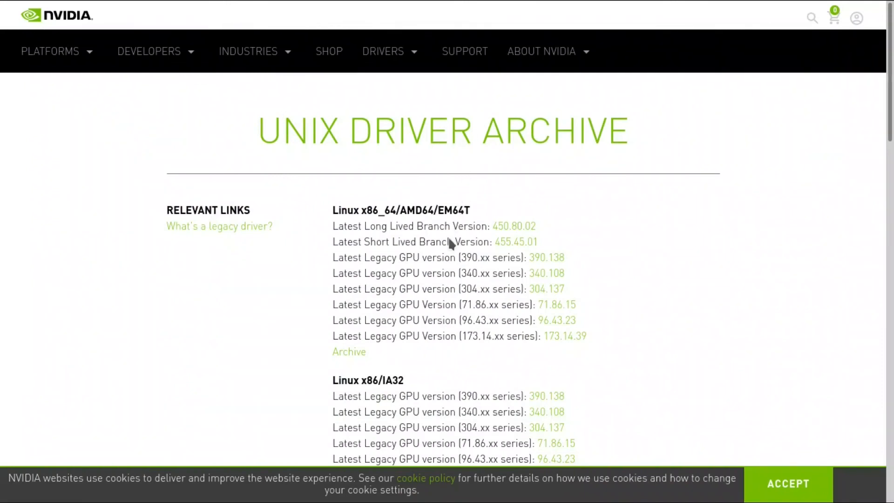
{"action": "left_click_drag", "start_coordinate": [333, 210], "coordinate": [539, 242]}
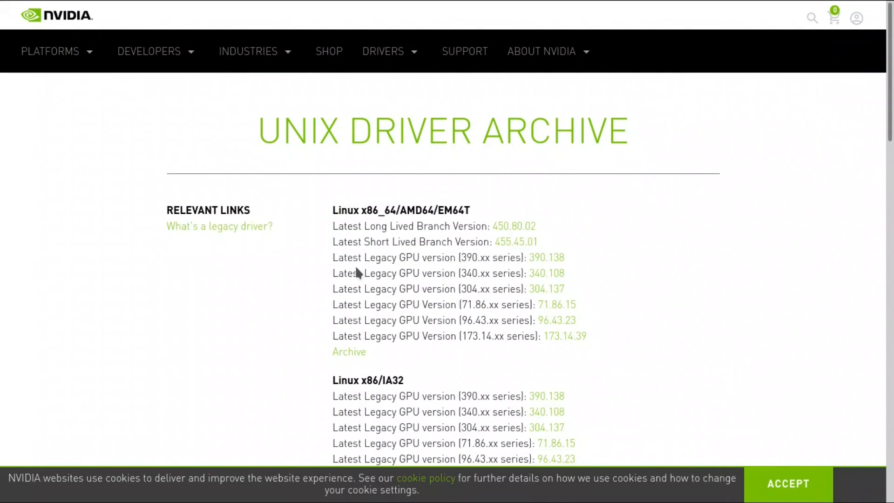
{"action": "mouse_move", "coordinate": [534, 261]}
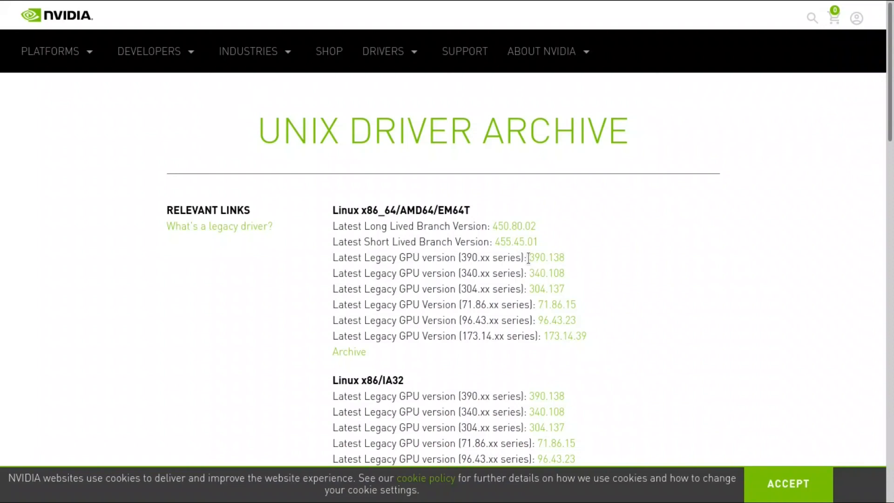
{"action": "mouse_move", "coordinate": [762, 312]}
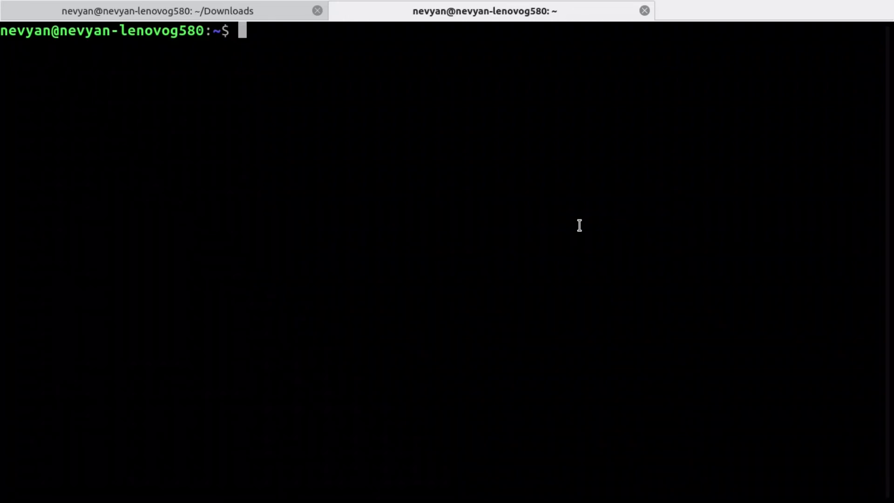
Step: Type nvidia-smi, then tab-complete 'sudo apt install nvidia-utils' to list versions 390 through 455
{"action": "type", "text": "n"}
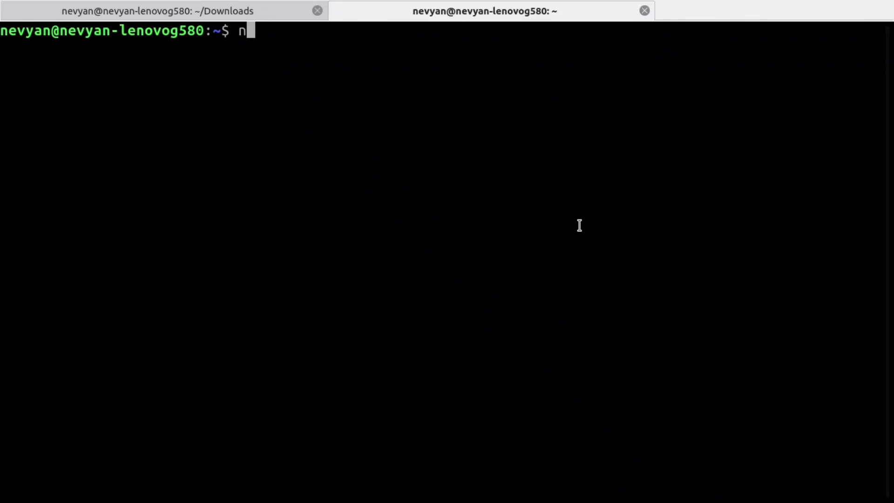
{"action": "type", "text": "vidia-smi"}
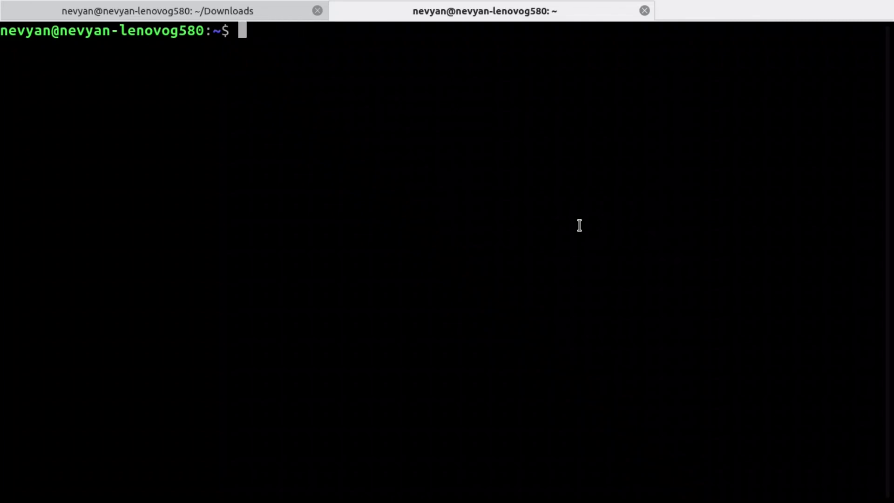
{"action": "type", "text": "sudo apt install"}
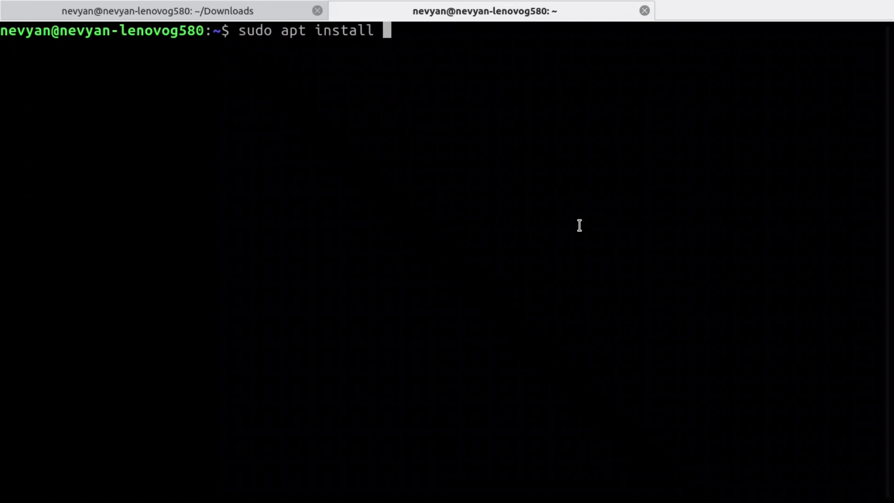
{"action": "type", "text": "nvidia"}
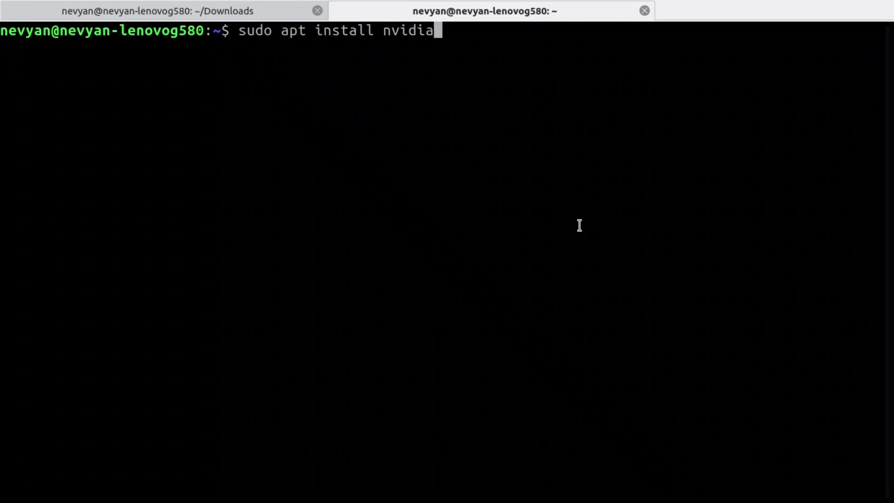
{"action": "key", "text": "Tab"}
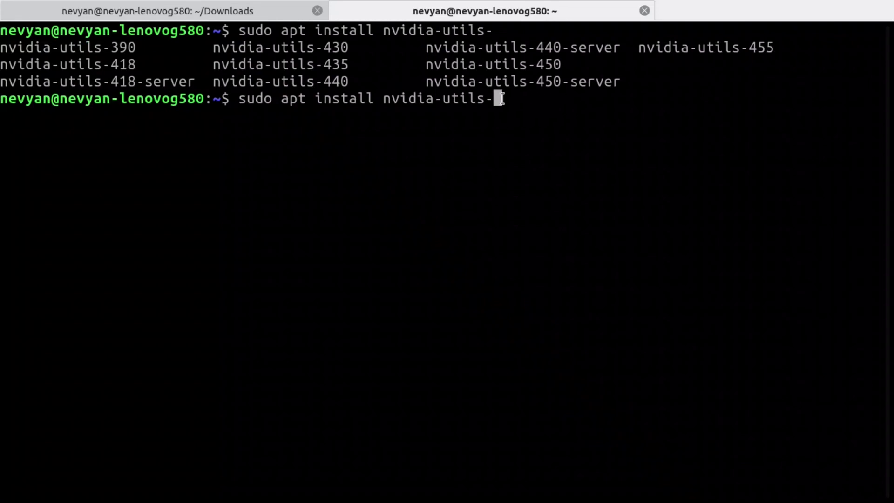
{"action": "double_click", "coordinate": [439, 98]}
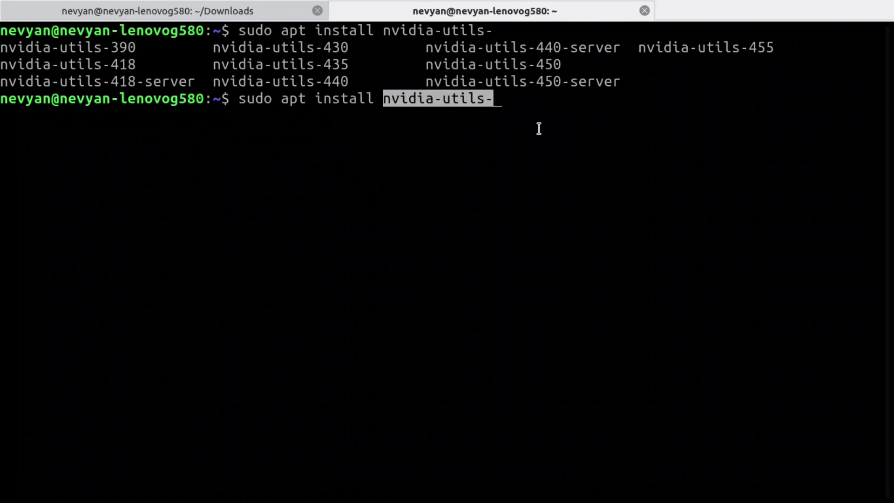
{"action": "mouse_move", "coordinate": [552, 115]}
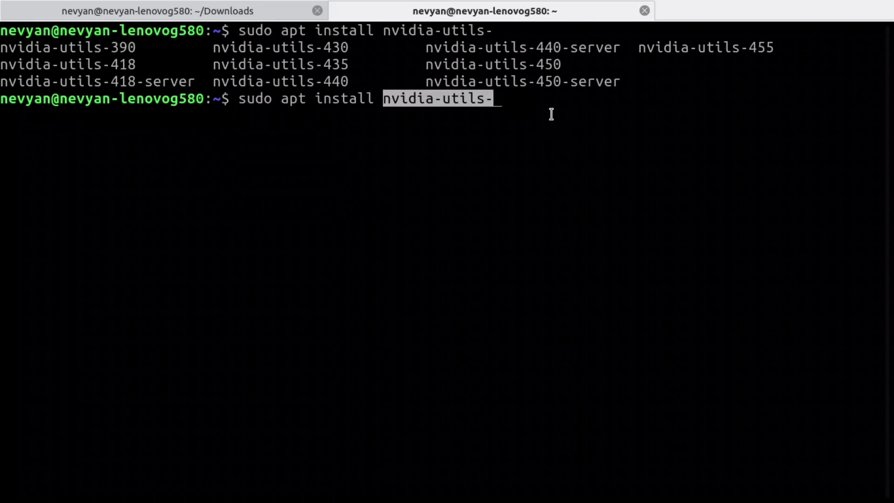
{"action": "mouse_move", "coordinate": [550, 135]}
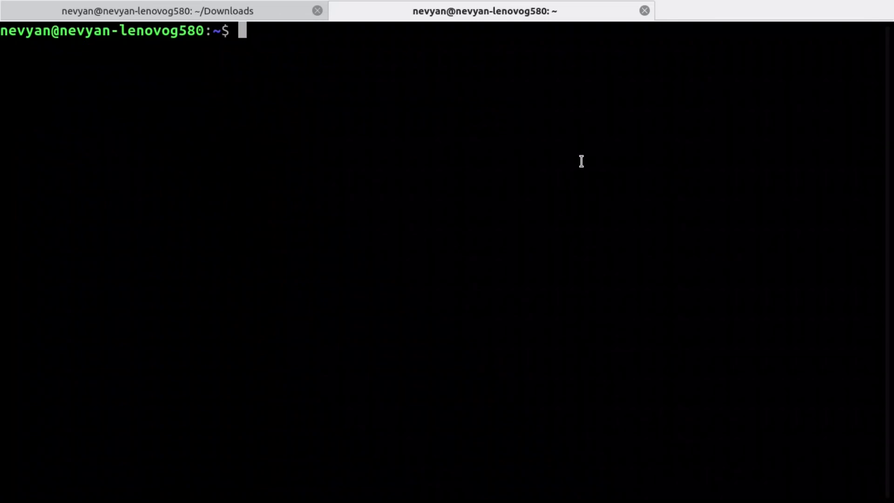
{"action": "mouse_move", "coordinate": [619, 175]}
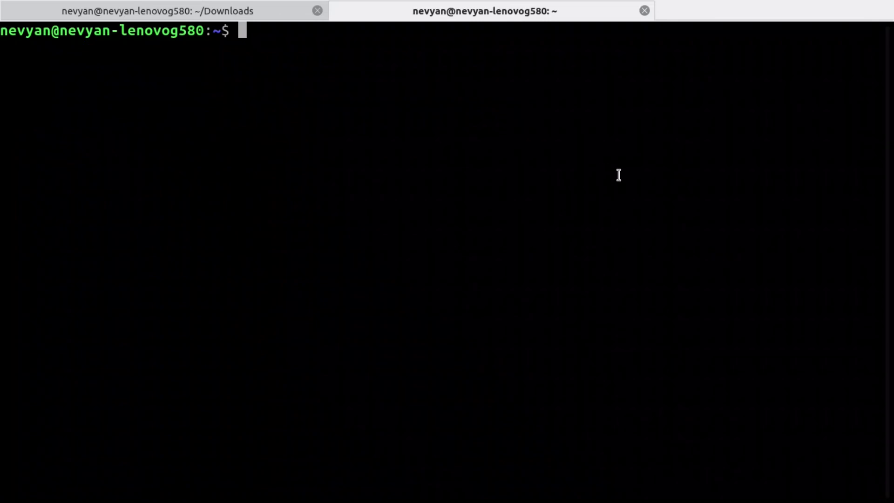
{"action": "mouse_move", "coordinate": [594, 199]}
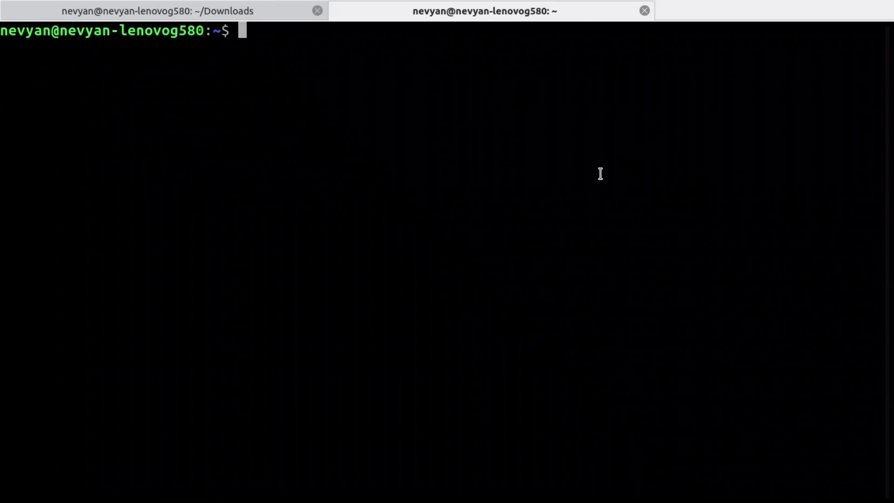
{"action": "mouse_move", "coordinate": [718, 177]}
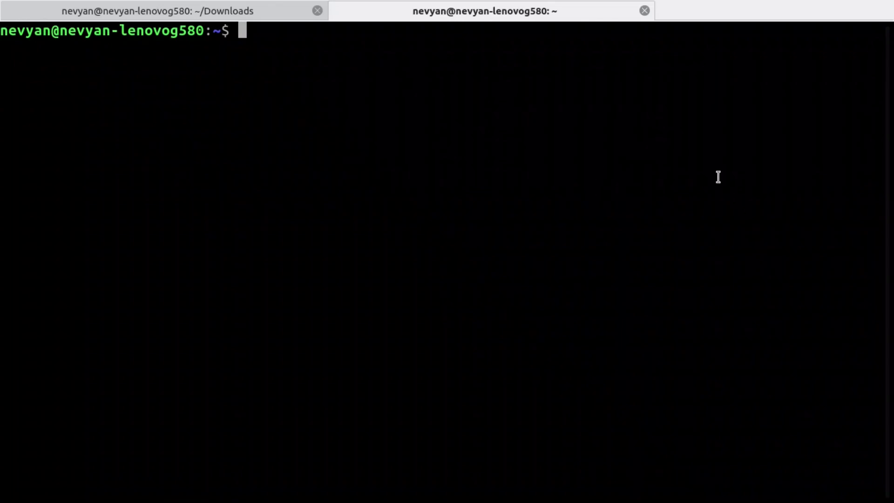
{"action": "mouse_move", "coordinate": [692, 277]}
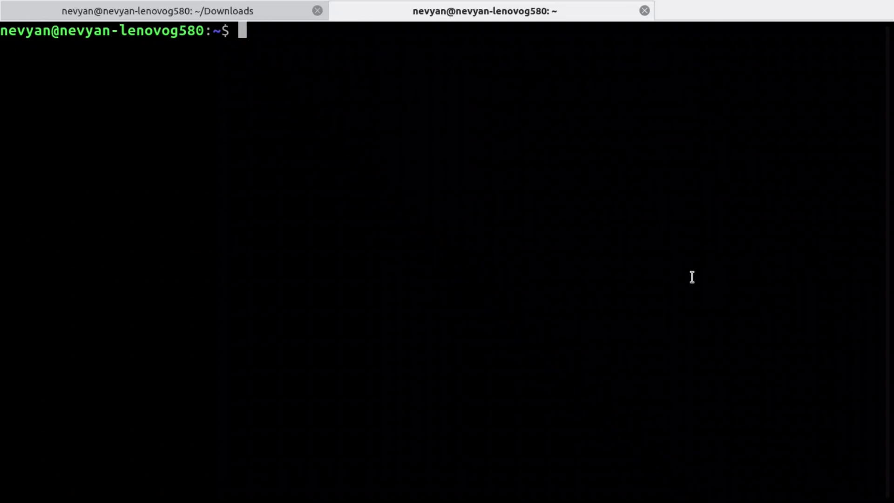